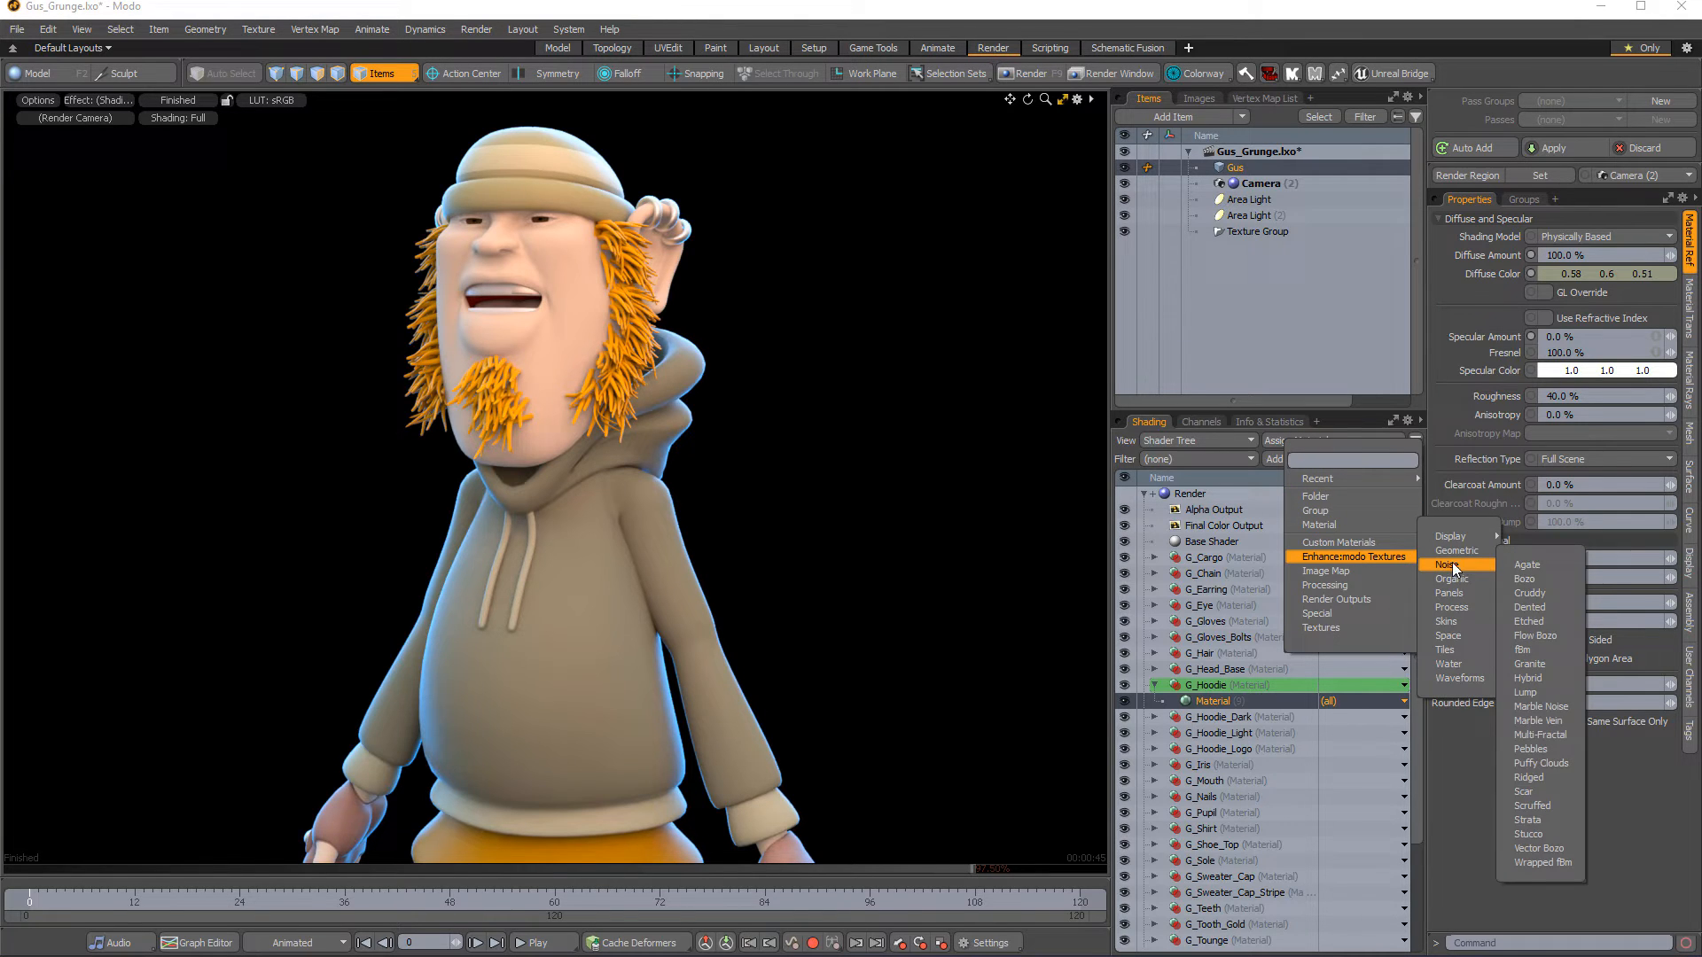
- Add a Multi-Fractal noise texture layer to the G_Hoodie material's diffuse channel
{"action": "left_click", "coordinate": [1540, 733]}
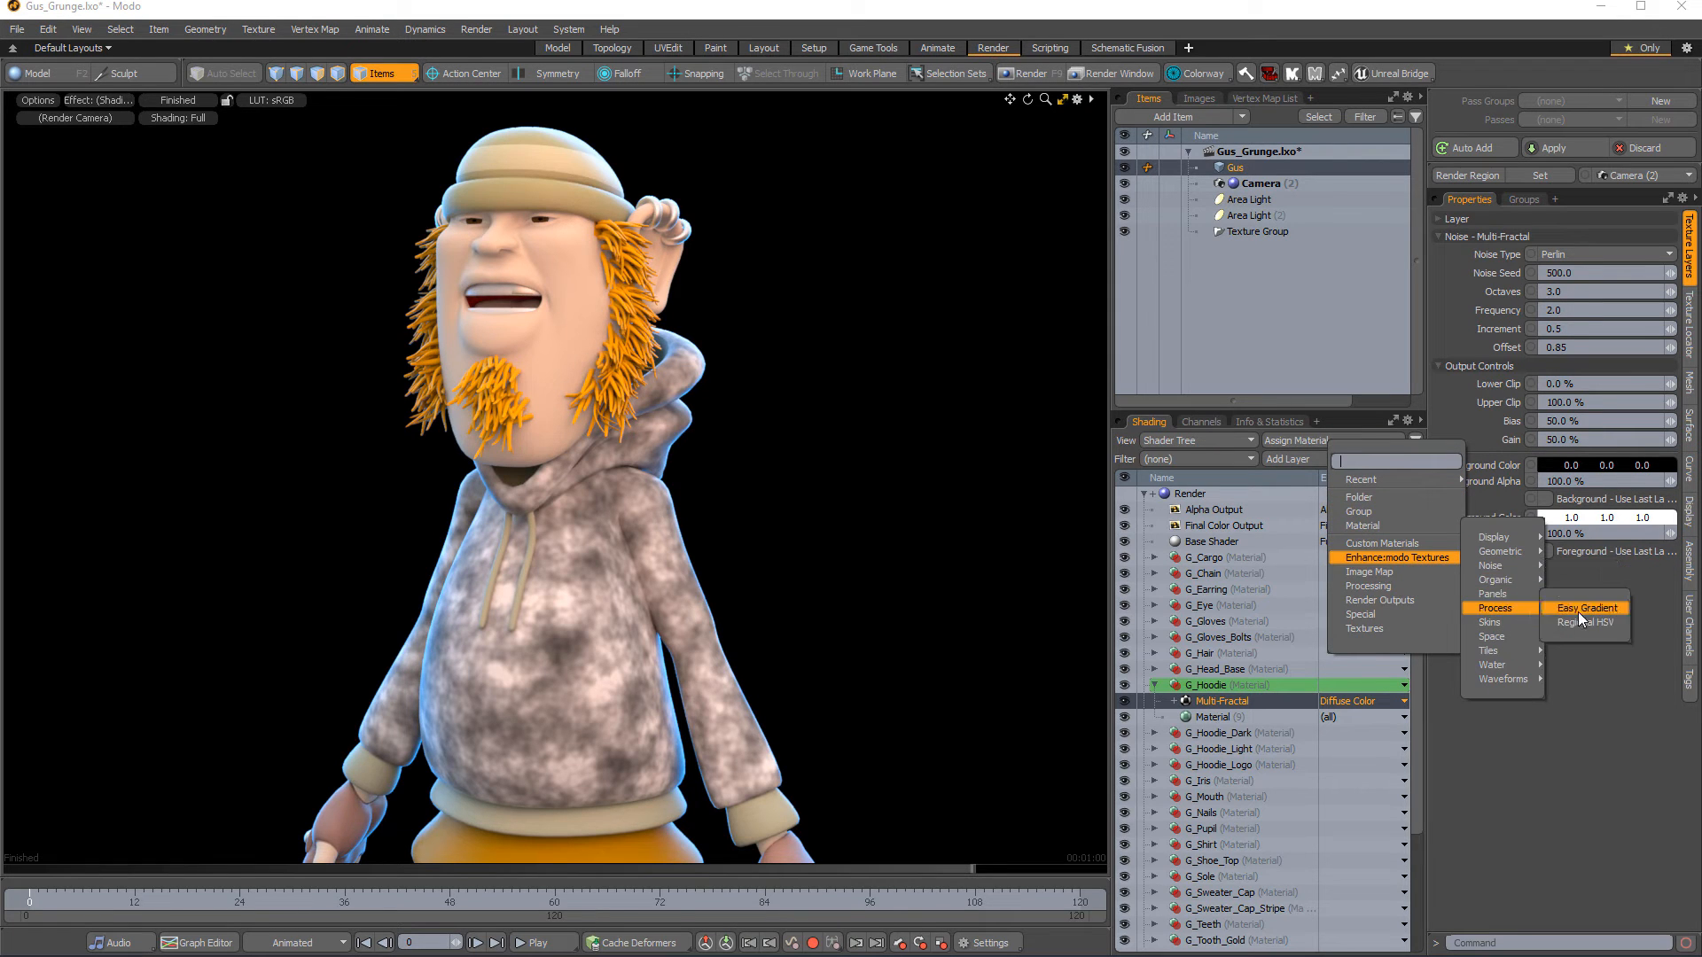
- Add an Easy Gradient process layer above the Multi-Fractal noise to colorize the hoodie
{"action": "left_click", "coordinate": [1584, 608]}
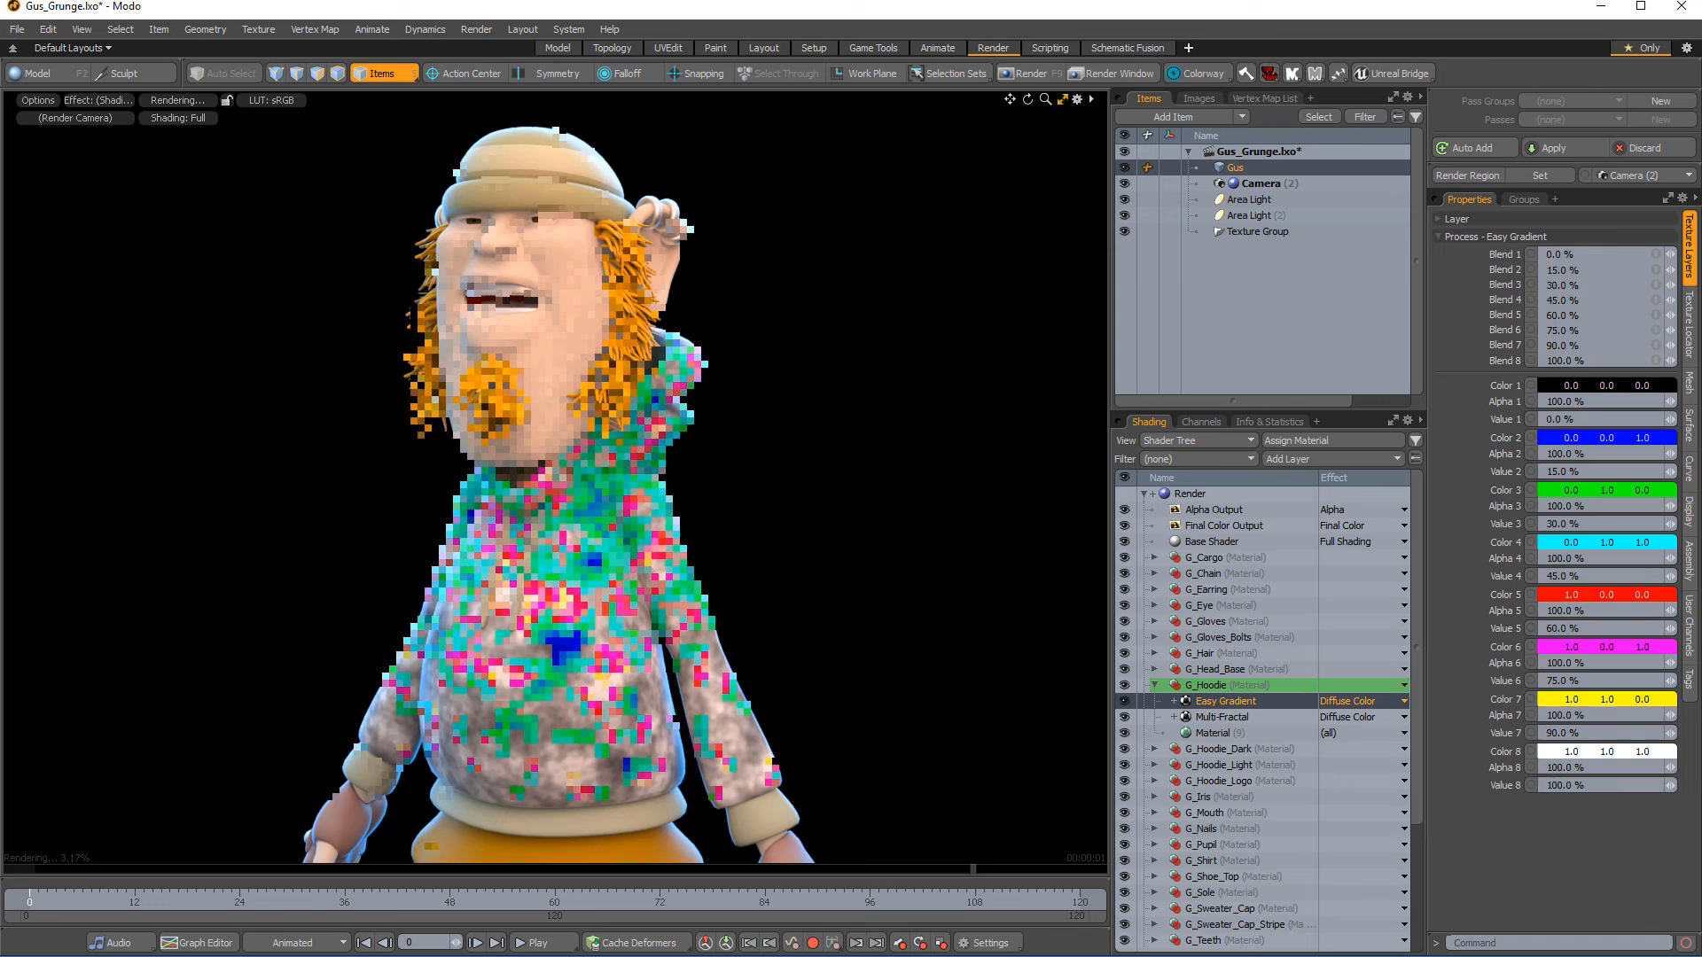